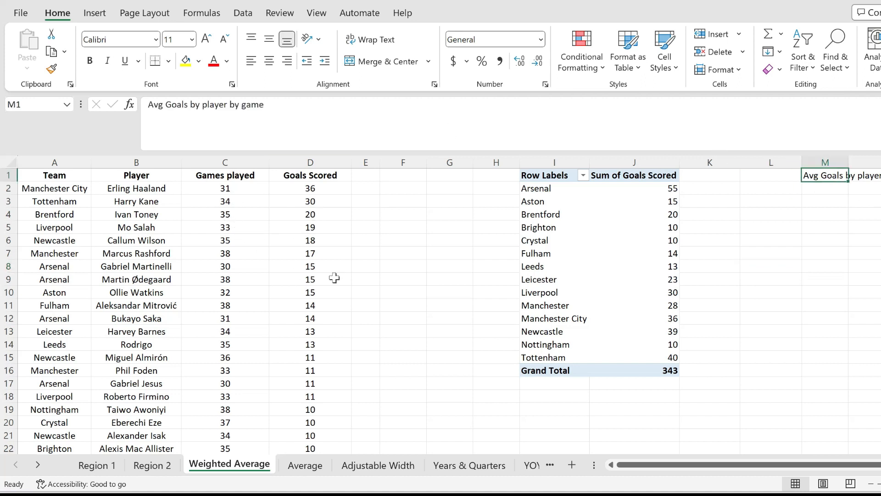
mouse_move(373, 260)
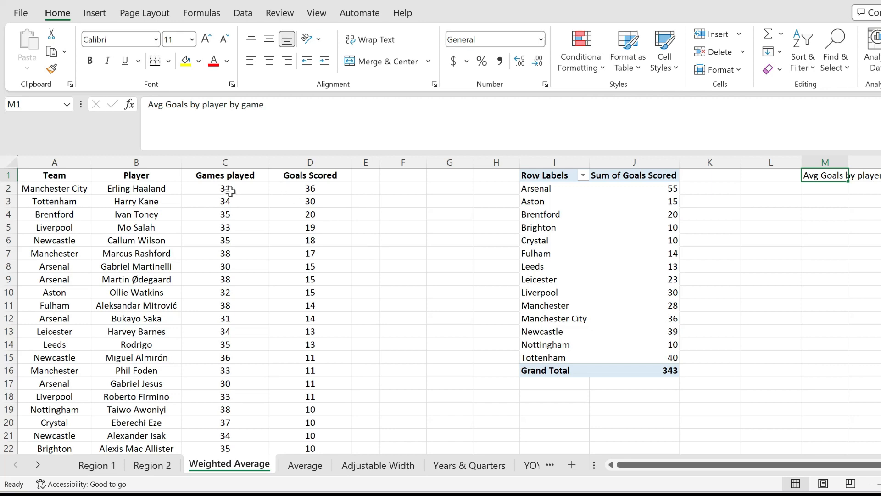
Label column E 'Help' and start the games×goals formula beside Goals Scored.
click(225, 188)
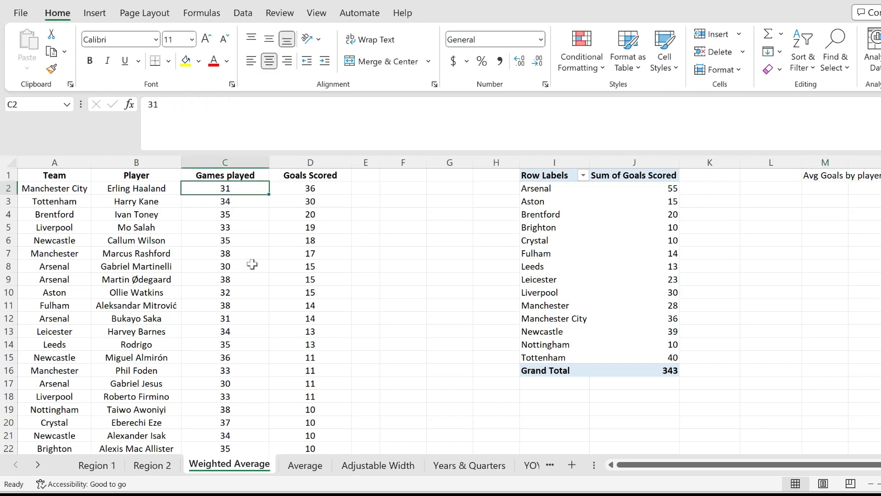
click(367, 156)
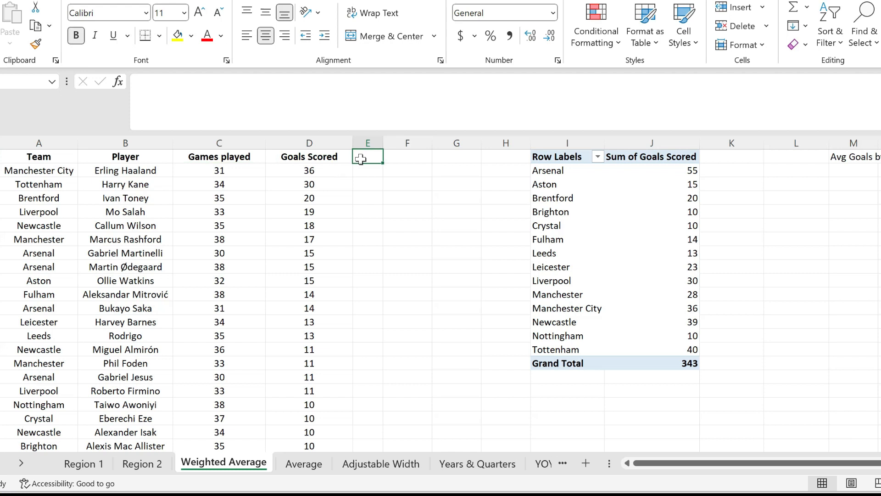
text(Help)
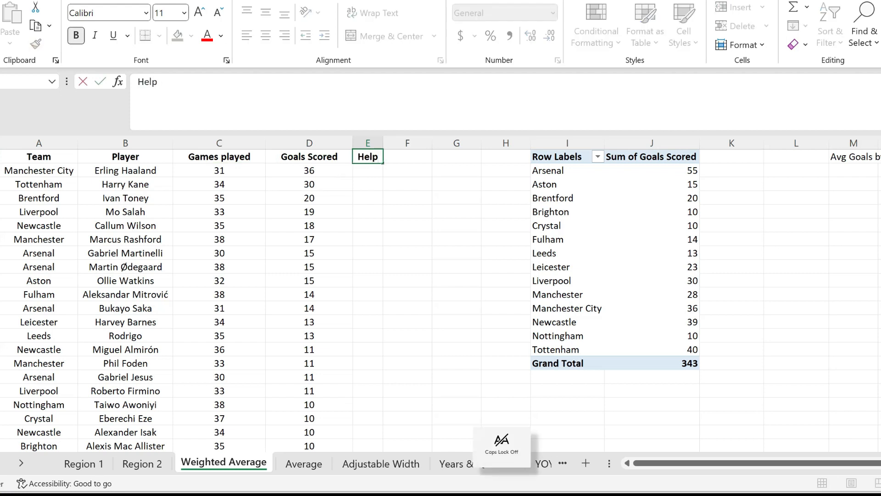
text(=C2*D2)
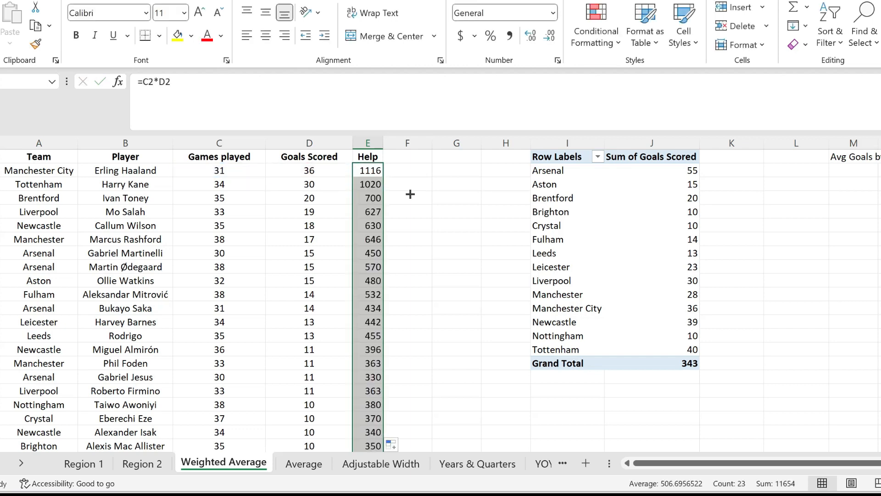
click(633, 254)
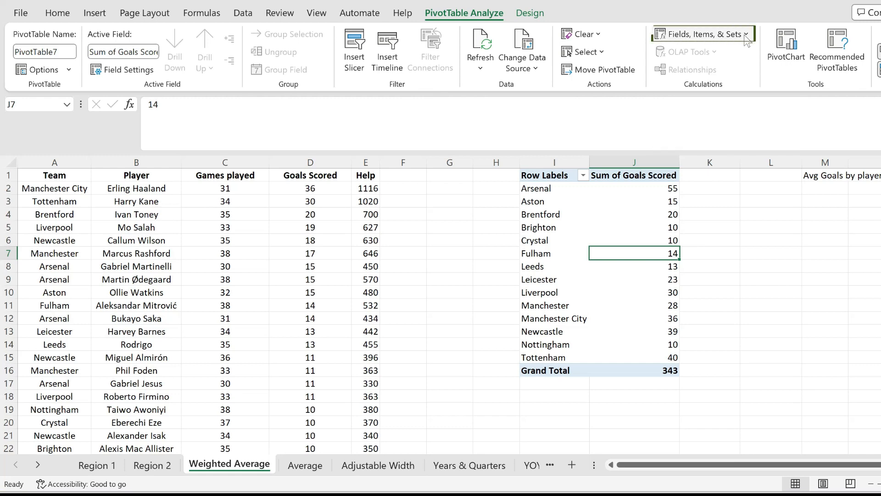
Create calculated field 'Avg goals by player by game' with the formula beginning = Help/.
click(700, 34)
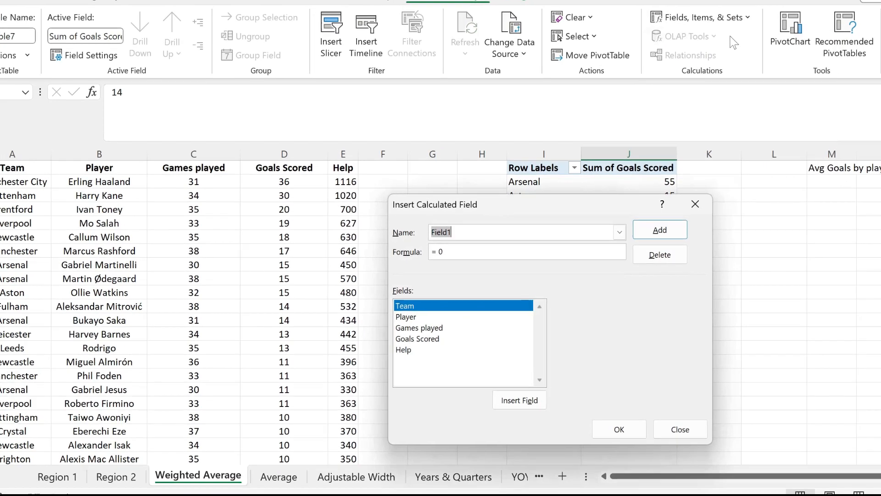
text(Avg goals by player by game)
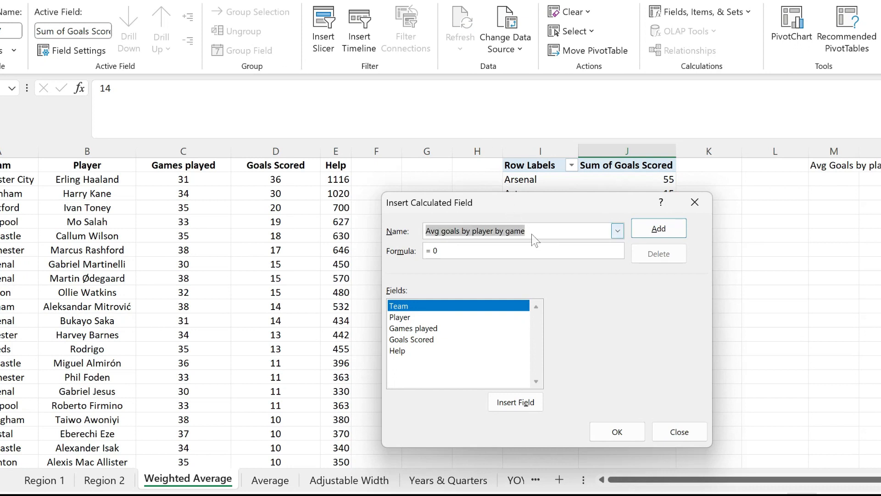
click(523, 251)
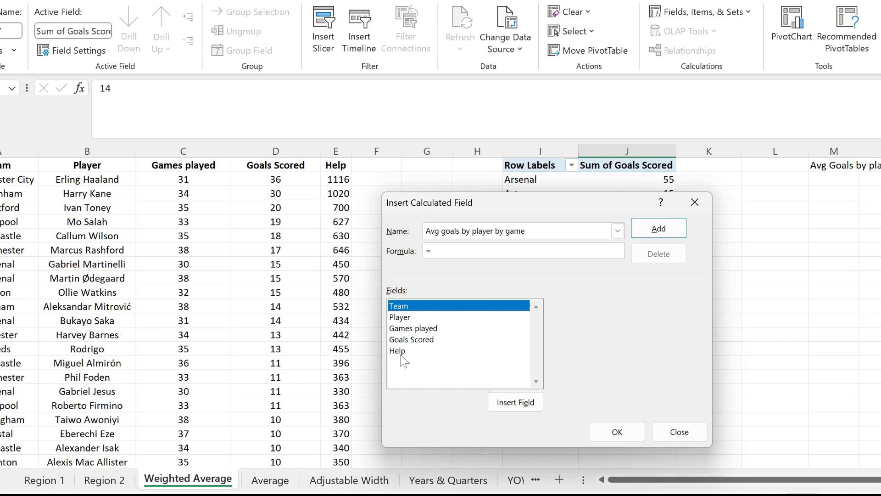
double_click(396, 350)
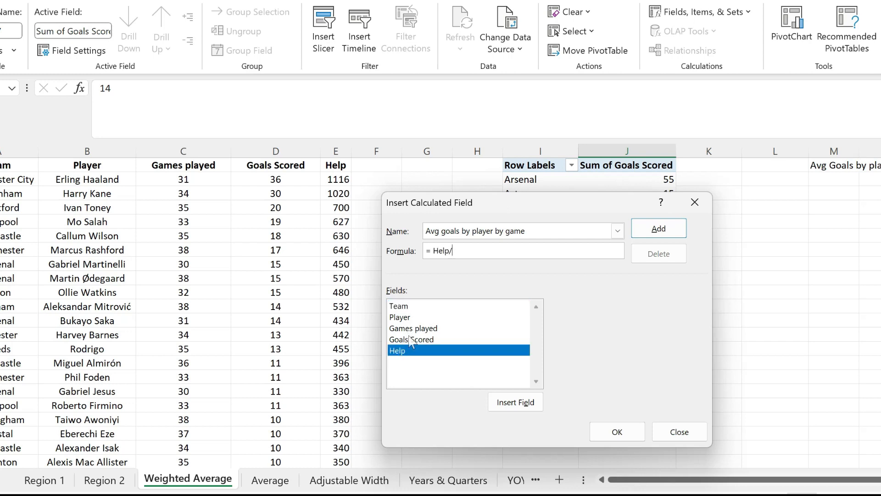